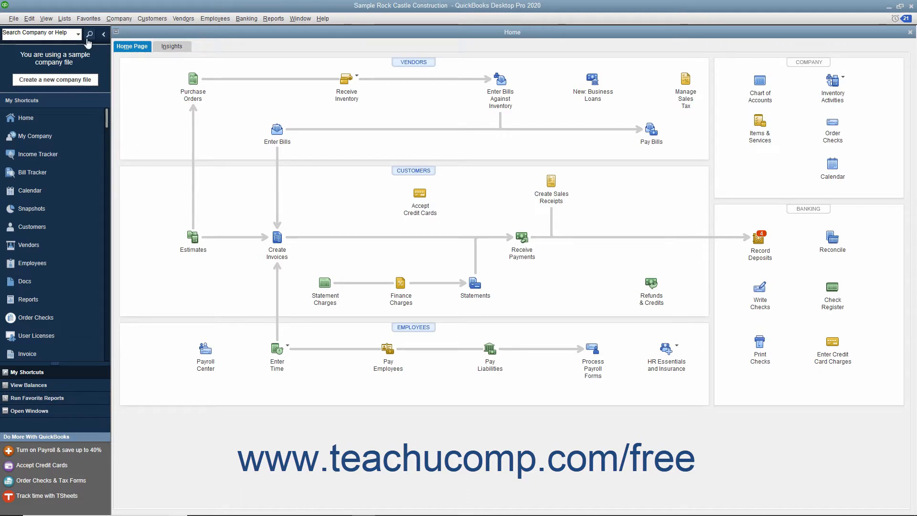
Step: Open the Chart of Accounts from the Lists menu
click(64, 18)
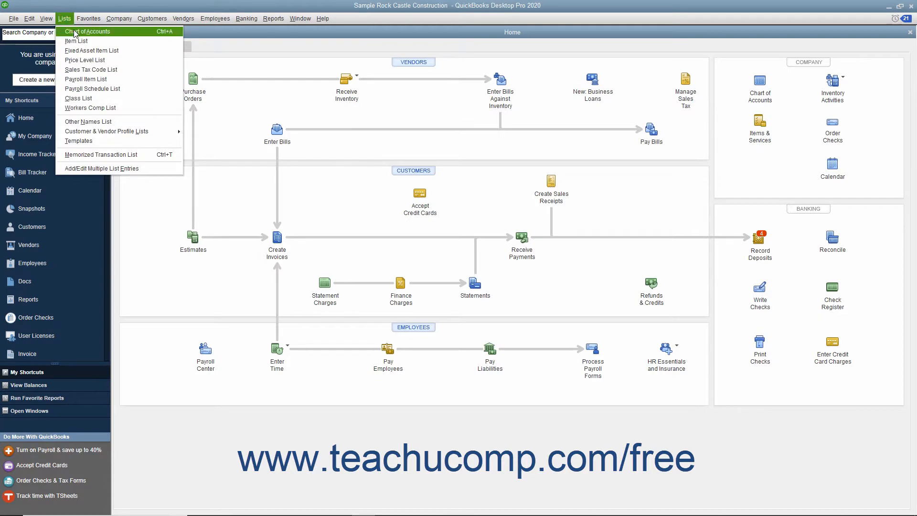
click(87, 31)
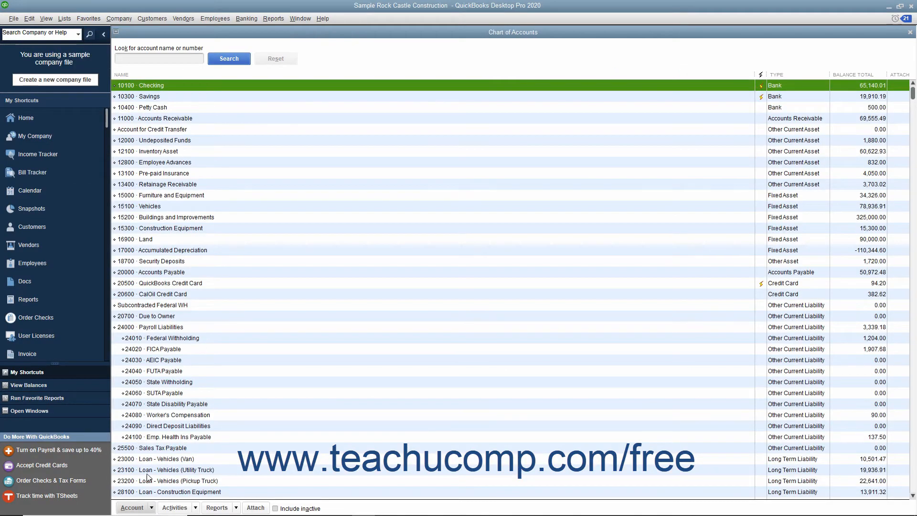
Step: Start creating a new account from the Account menu, reaching the account-type choice
click(132, 507)
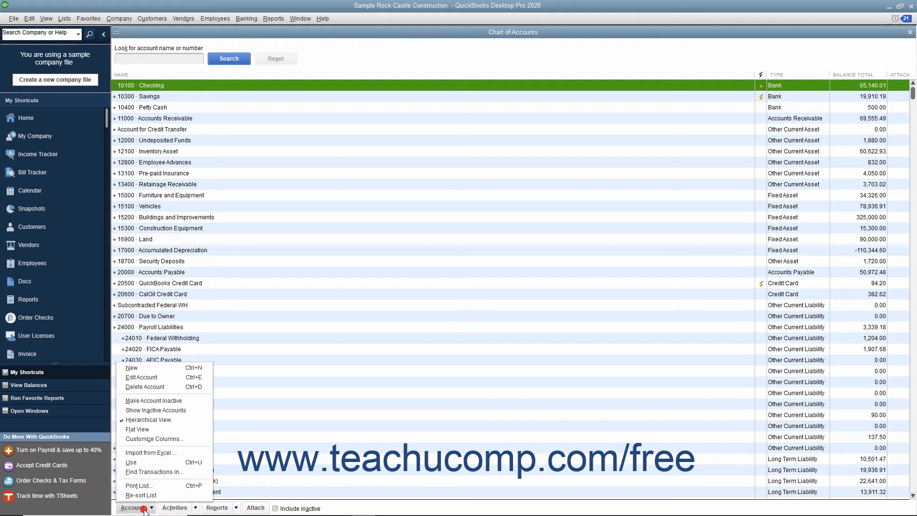
mouse_move(131, 367)
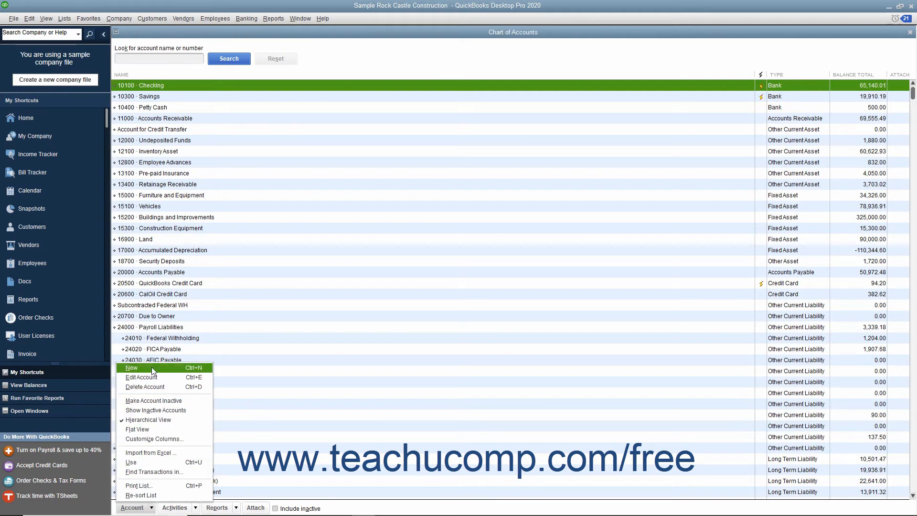
click(131, 367)
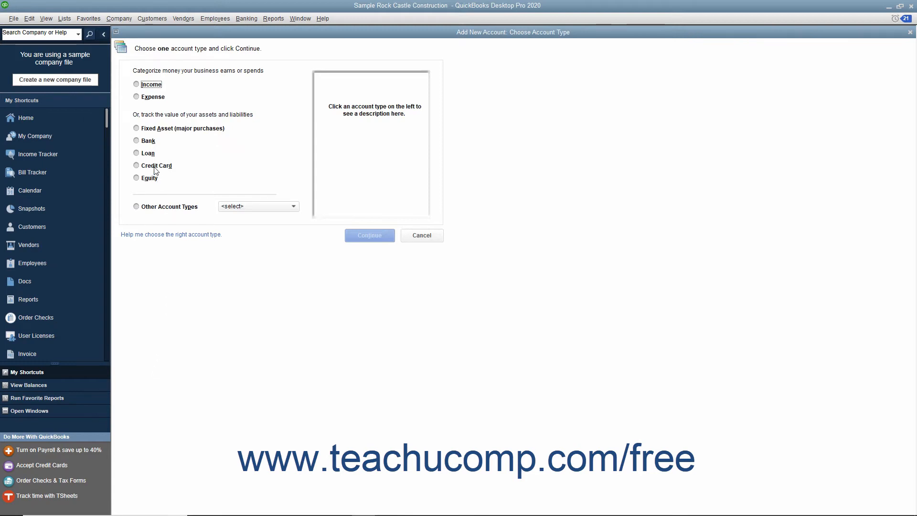
Step: Choose Credit Card as the account type and continue to the details form
click(137, 165)
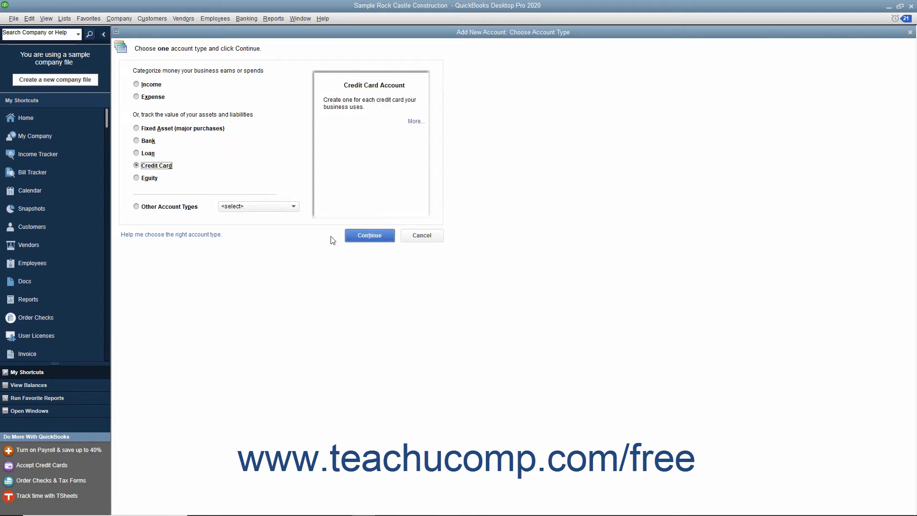
click(369, 235)
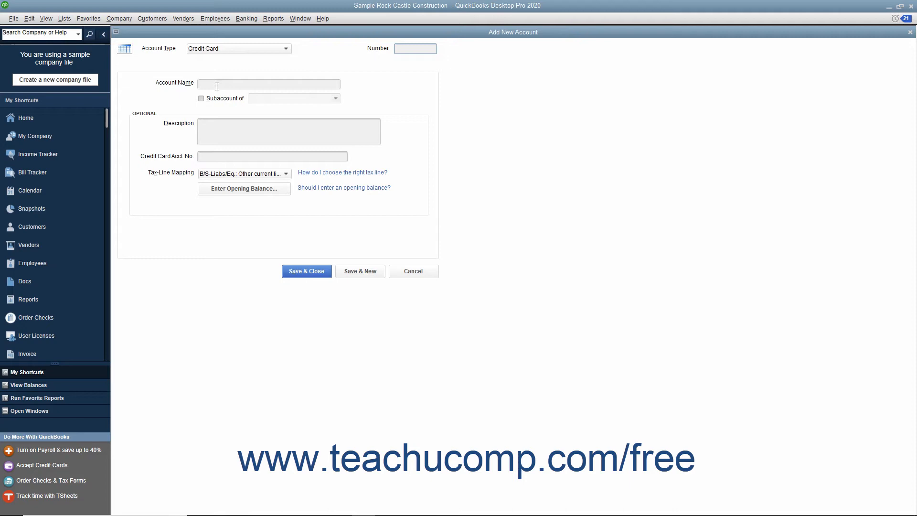
Step: Name the credit card account AMEX and save it to the Chart of Accounts
text(AMEX)
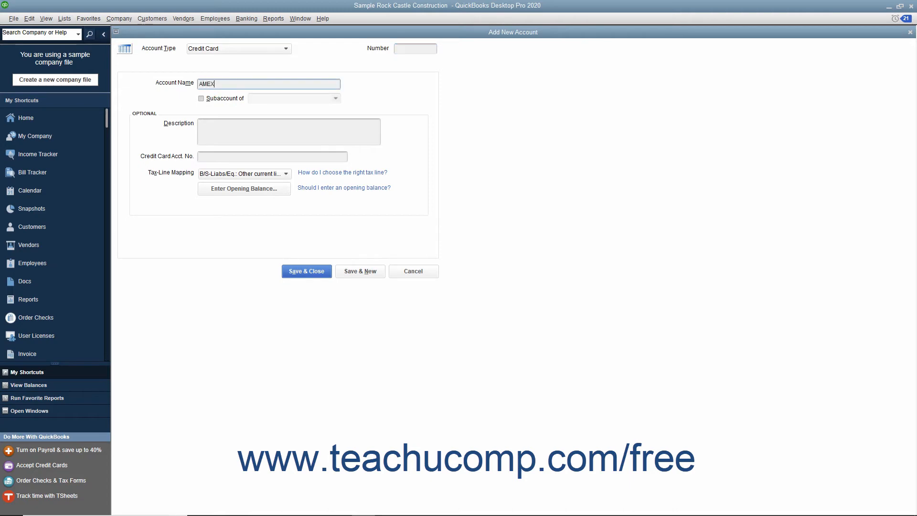
mouse_move(225, 87)
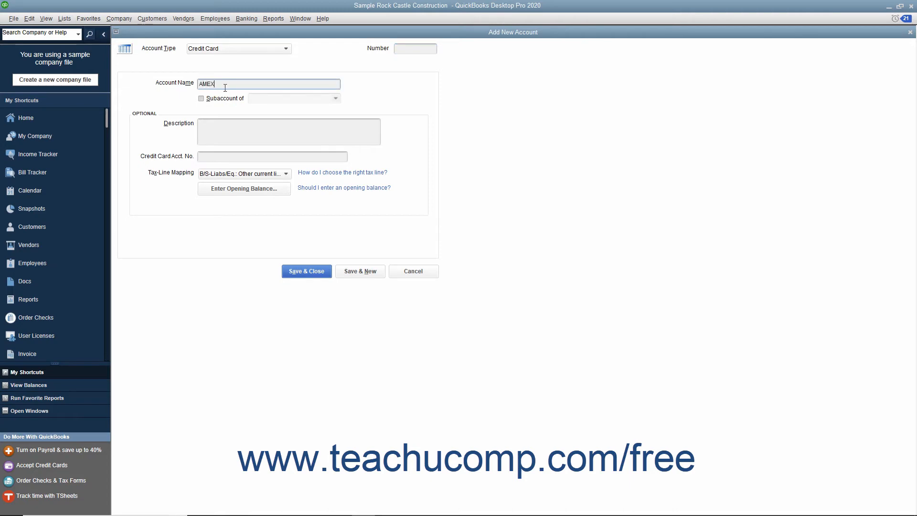
click(415, 48)
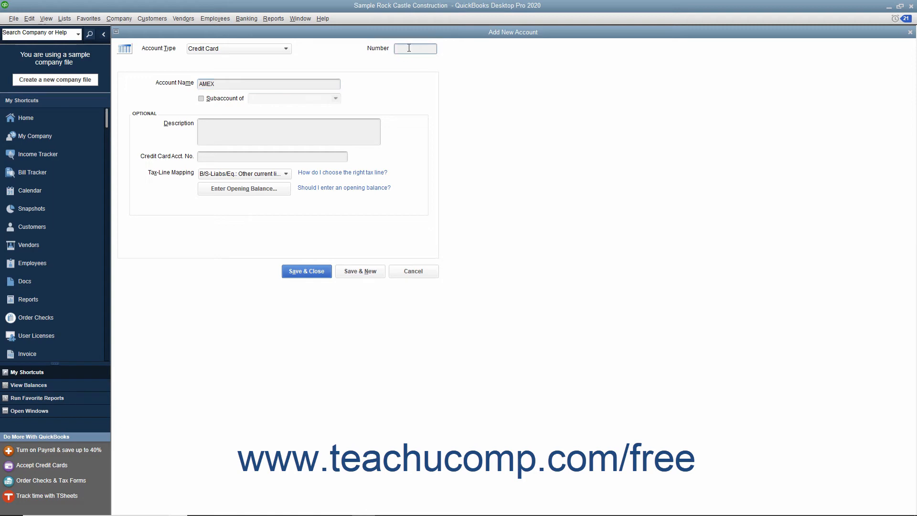
click(415, 48)
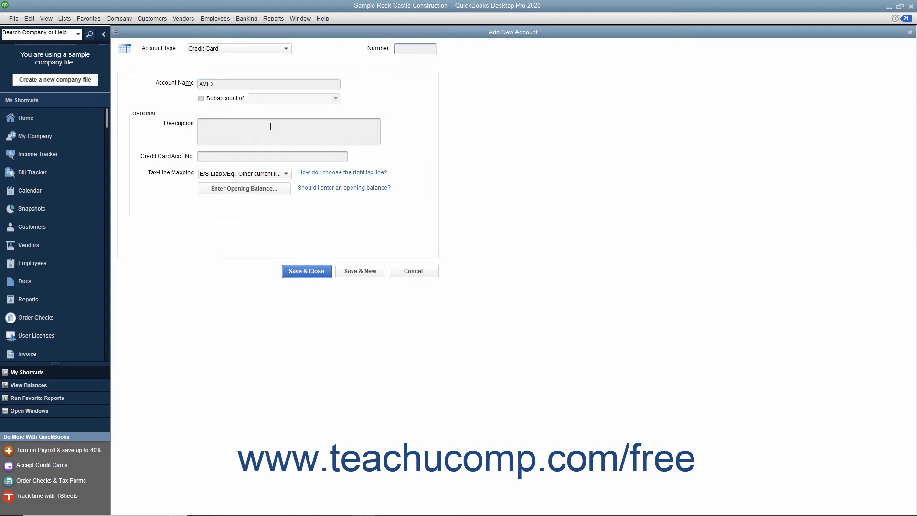
click(272, 155)
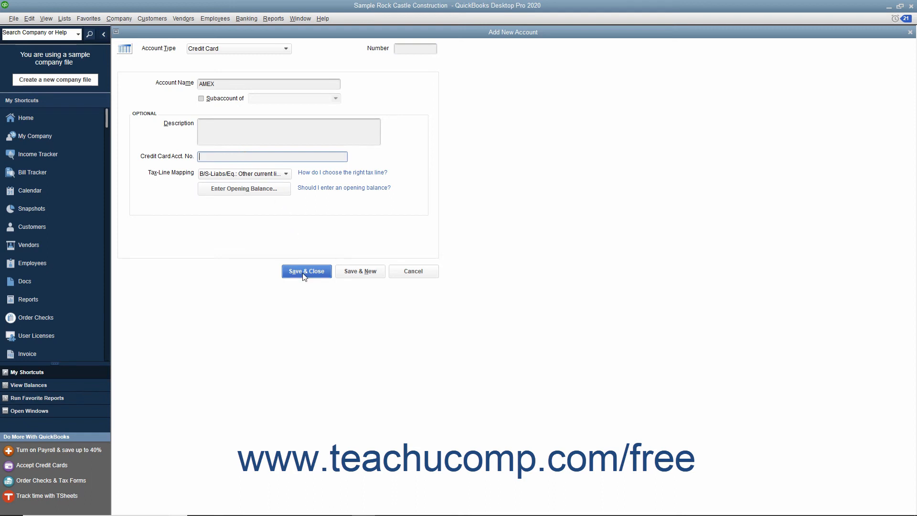
click(306, 270)
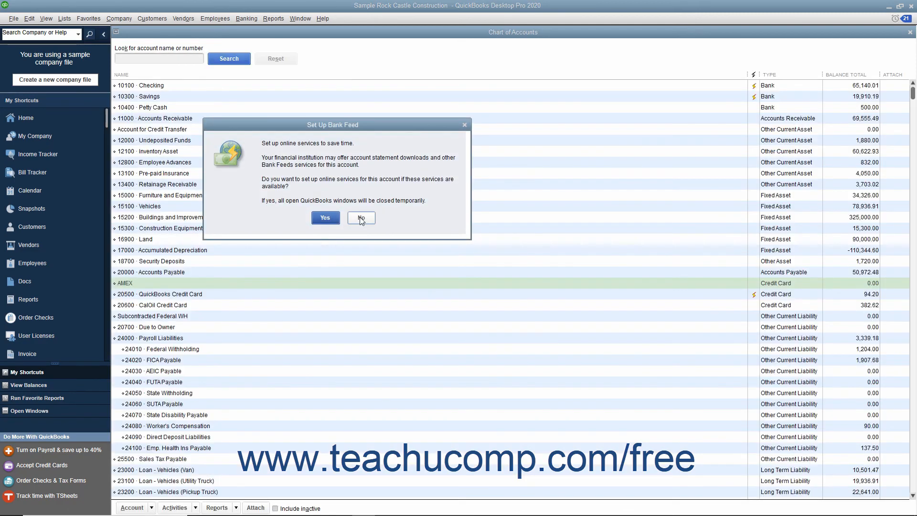